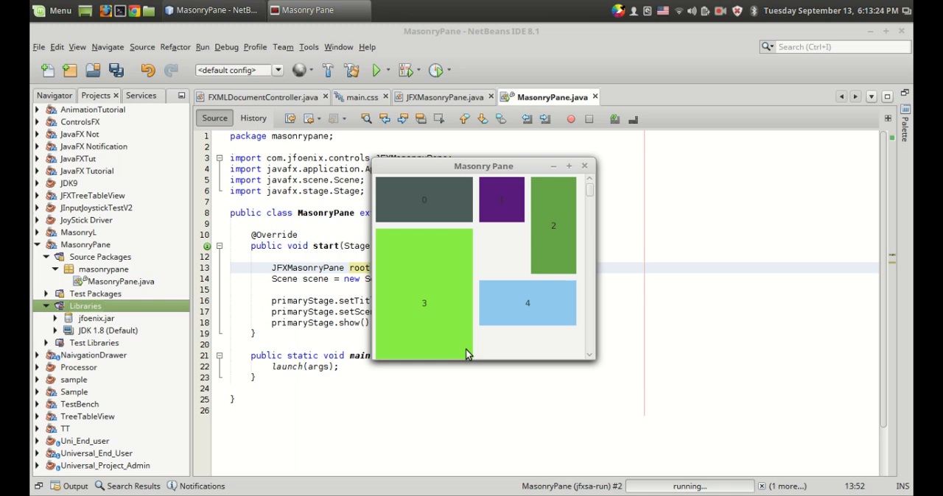
{"action": "mouse_move", "coordinate": [595, 355]}
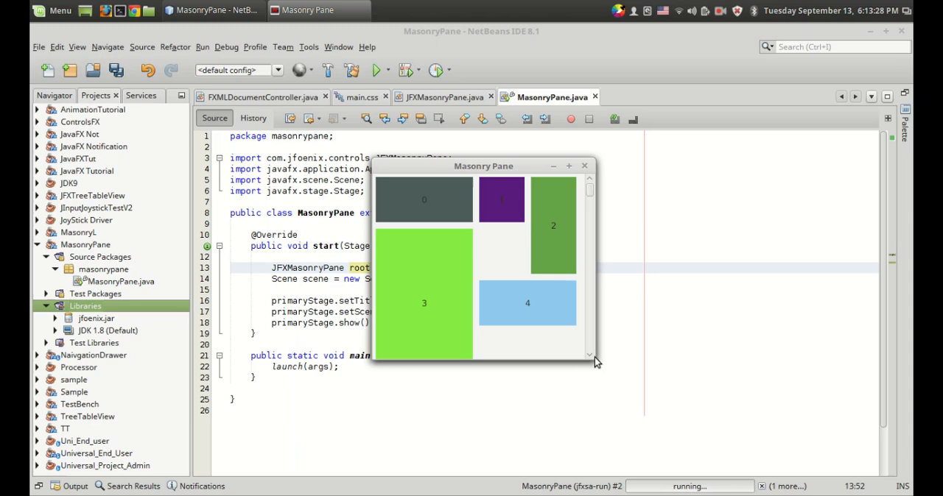
Step: Enlarge the running Masonry Pane window so the tiles reflow, then reposition it left and back right
{"action": "left_click_drag", "start_coordinate": [483, 165], "coordinate": [451, 163]}
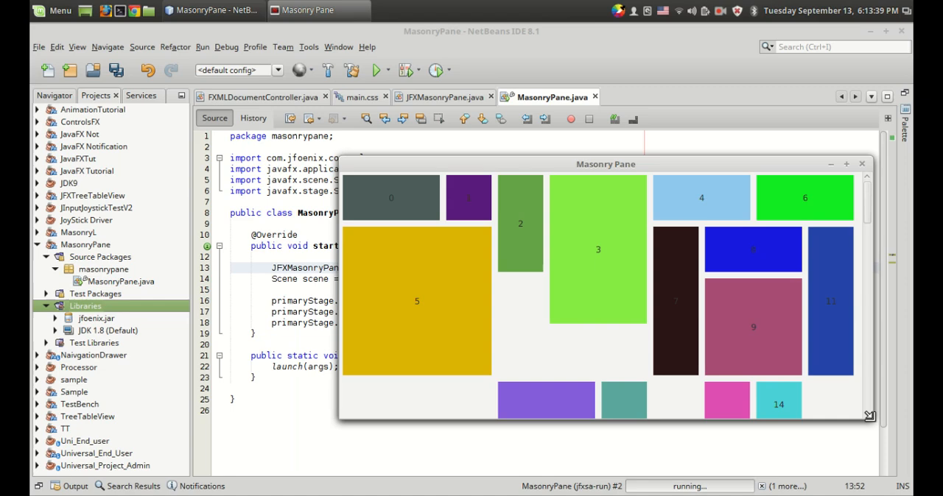
{"action": "left_click_drag", "start_coordinate": [605, 163], "coordinate": [392, 112]}
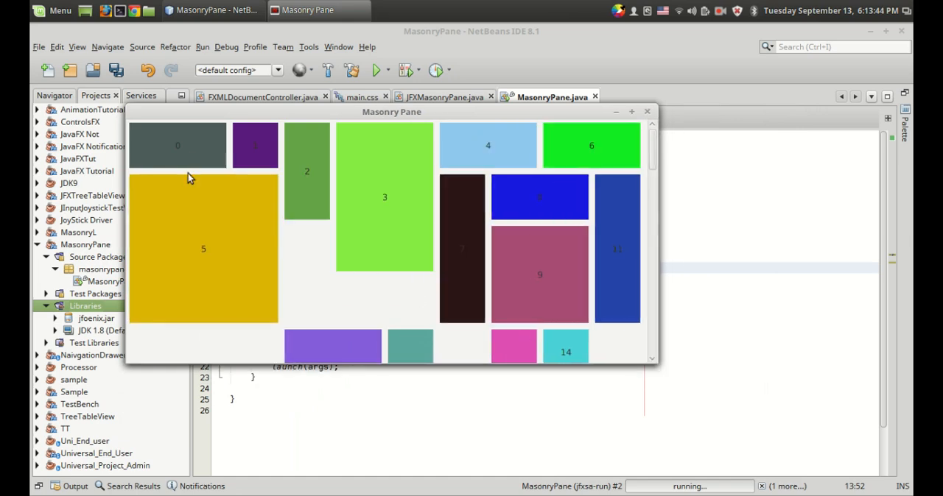
{"action": "mouse_move", "coordinate": [381, 125]}
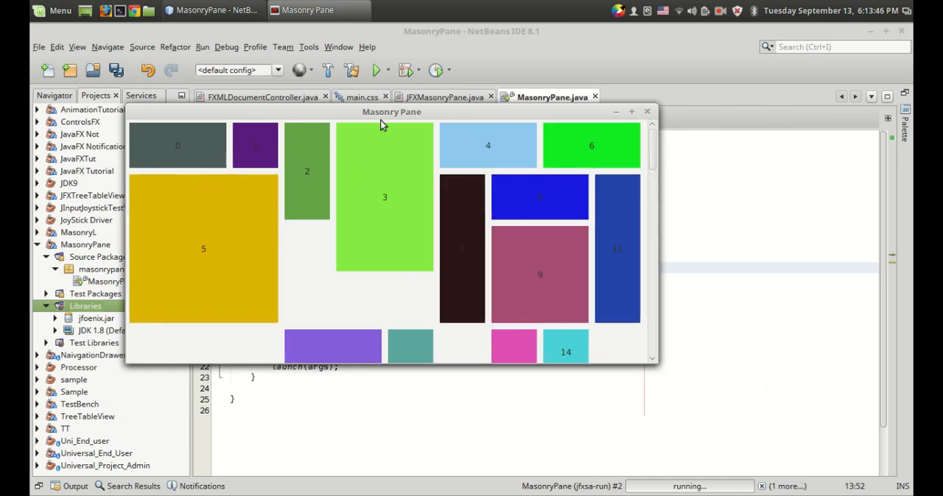
{"action": "left_click_drag", "start_coordinate": [391, 112], "coordinate": [483, 135]}
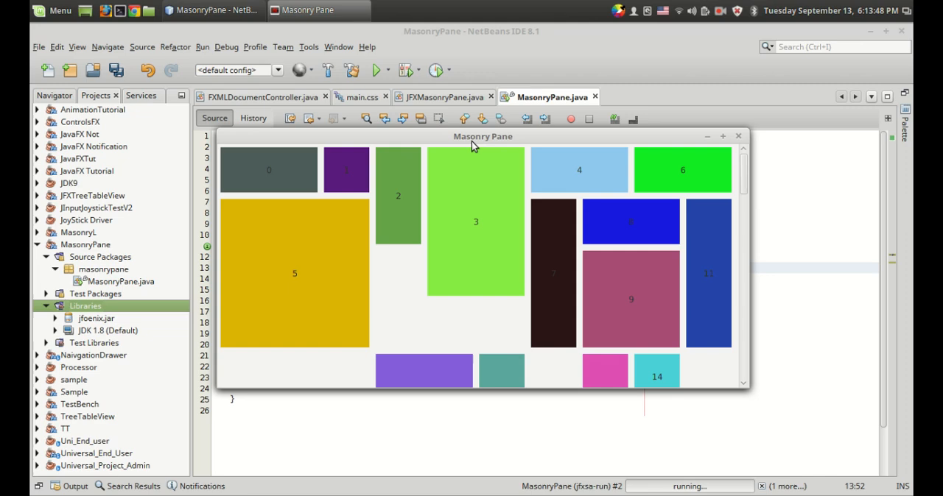
{"action": "mouse_move", "coordinate": [666, 287]}
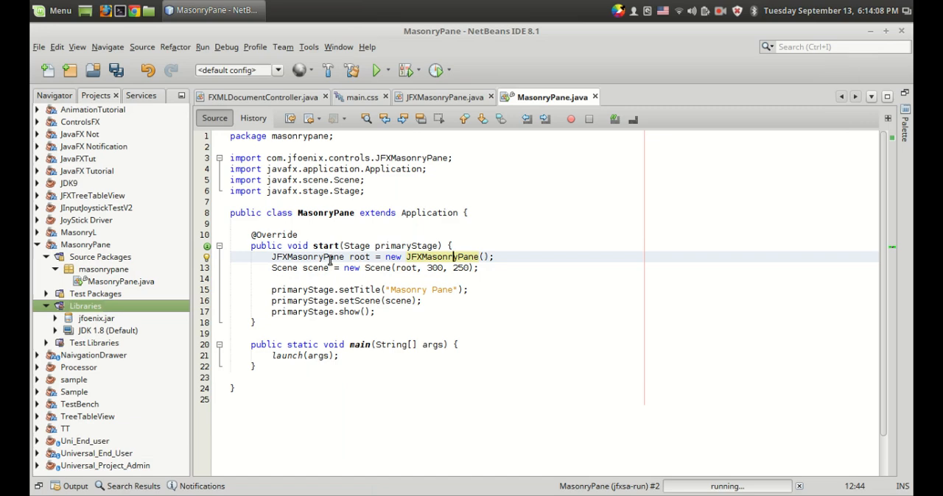
{"action": "mouse_move", "coordinate": [536, 215]}
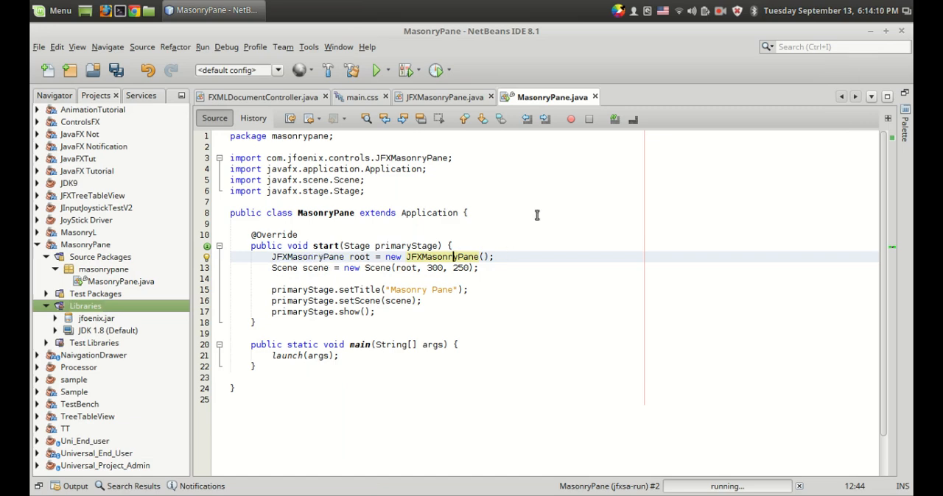
{"action": "mouse_move", "coordinate": [500, 255]}
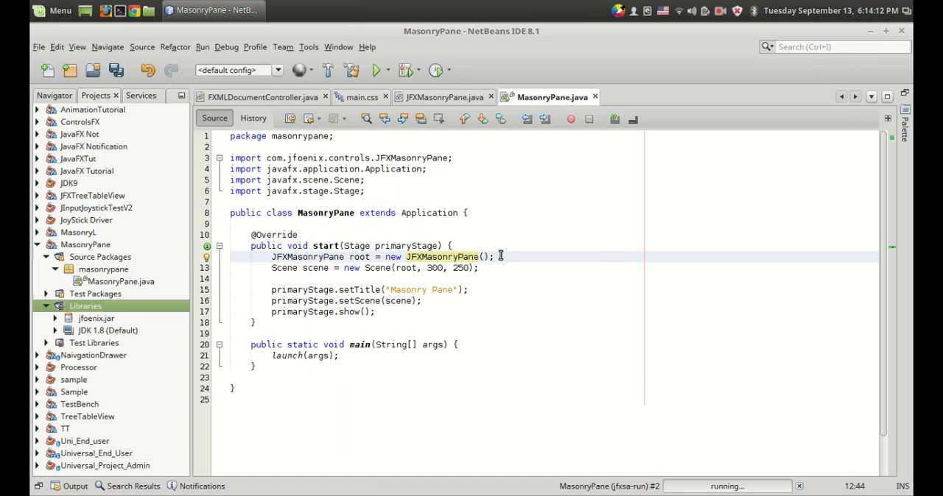
{"action": "mouse_move", "coordinate": [548, 271]}
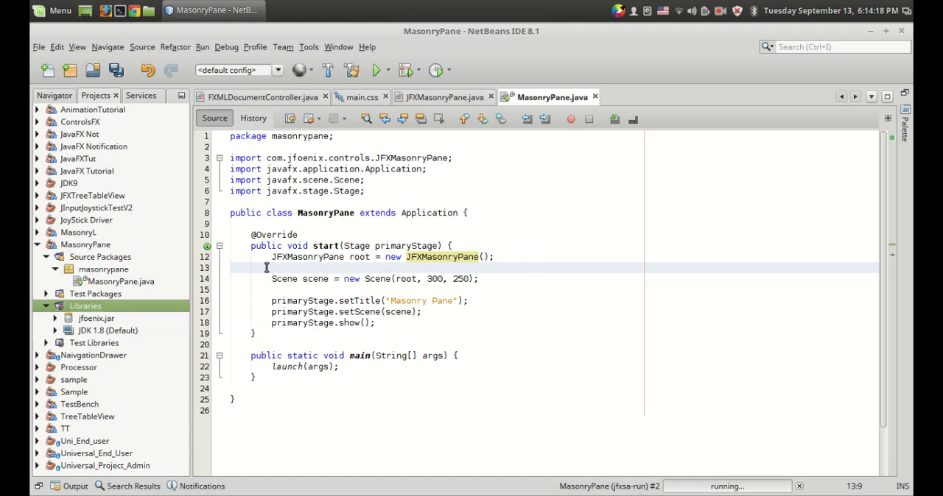
{"action": "mouse_move", "coordinate": [359, 256]}
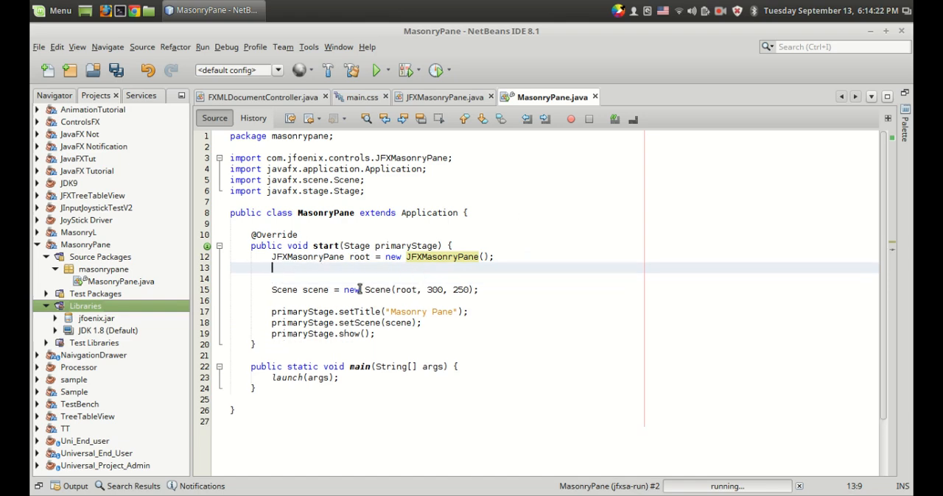
Step: Add a for loop to 100 in start() creating a Label lbl and calling lbl.setPrefSize
{"action": "type", "text": "for (int i = 0; i < 100; i++) {"}
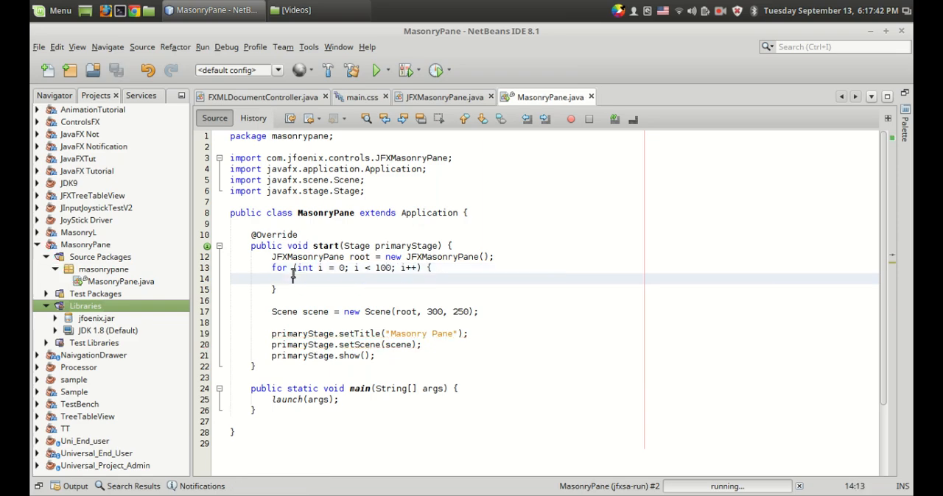
{"action": "type", "text": "Label"}
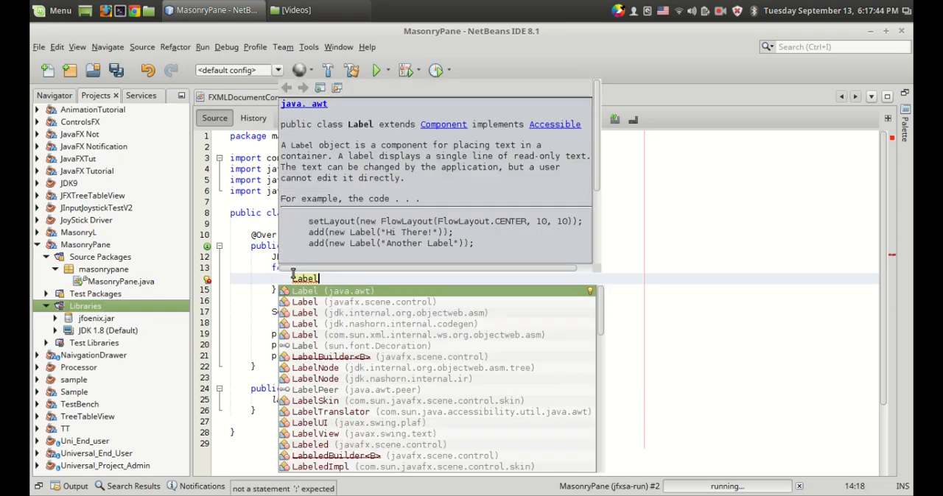
{"action": "mouse_move", "coordinate": [374, 302]}
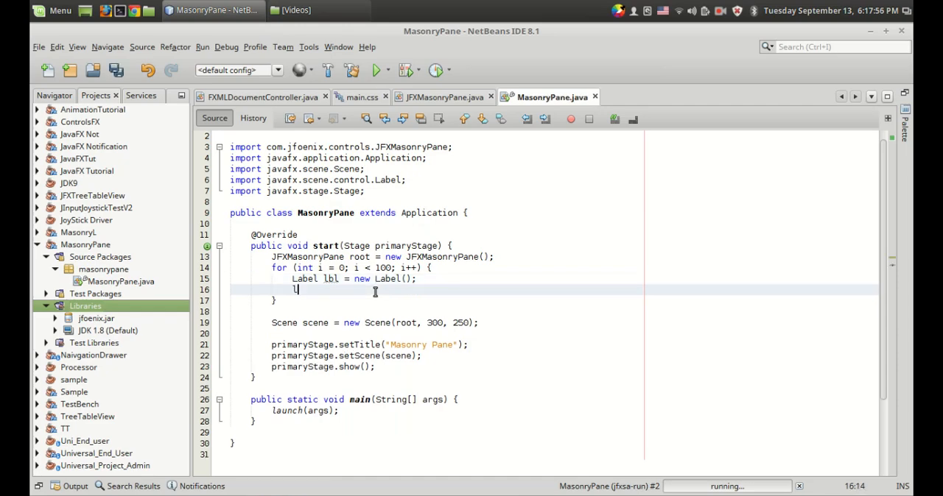
{"action": "type", "text": "bl.s"}
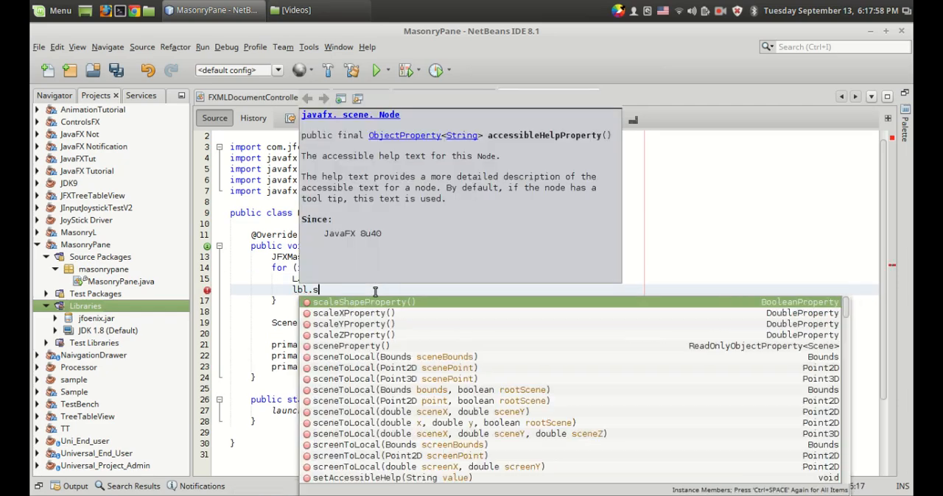
{"action": "type", "text": "etPrefSize(i, i);"}
{"action": "type", "text": "Rn"}
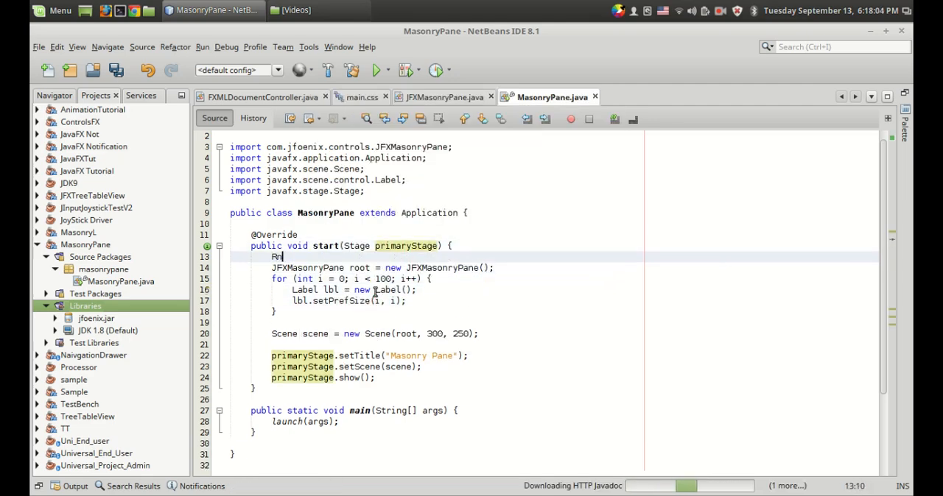
Step: Create Random r and give each label setPrefSize(r.nextInt(200), r.nextInt(200))
{"action": "type", "text": "Random"}
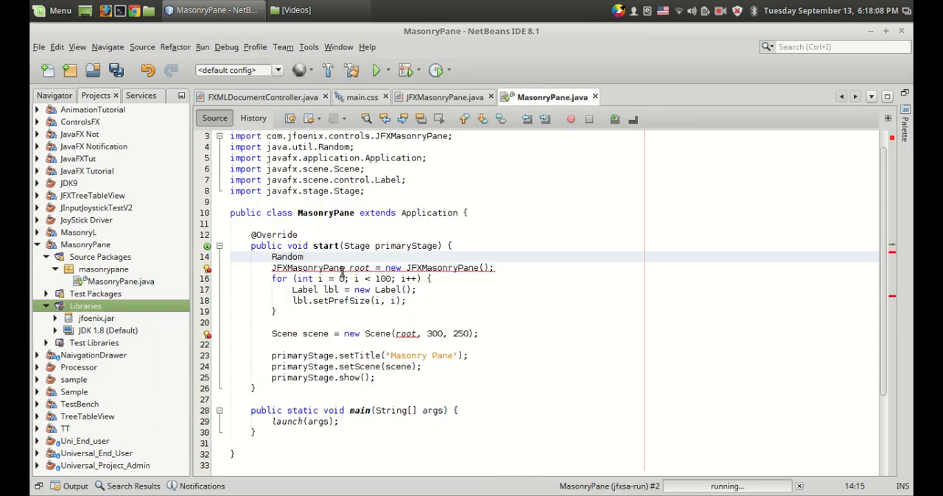
{"action": "type", "text": "r = new Ra"}
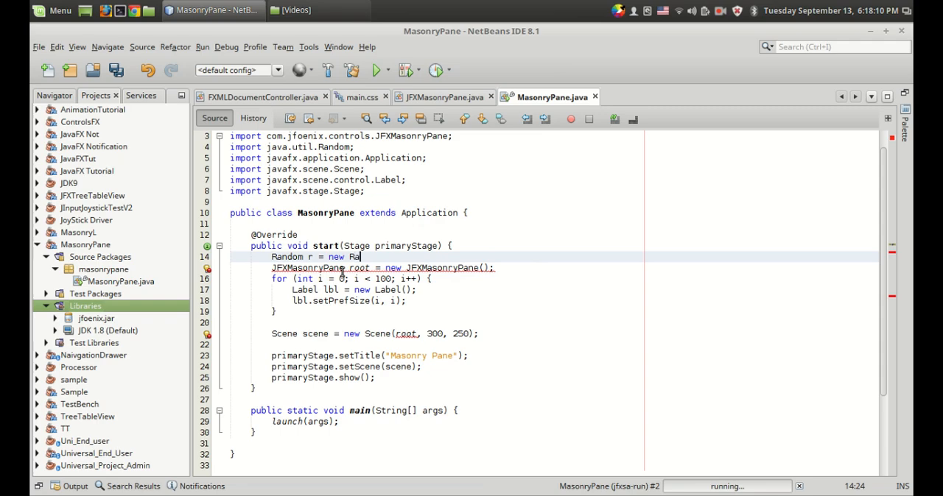
{"action": "type", "text": "ndom();"}
{"action": "left_click", "coordinate": [349, 300]}
{"action": "type", "text": "r.nextInt("}
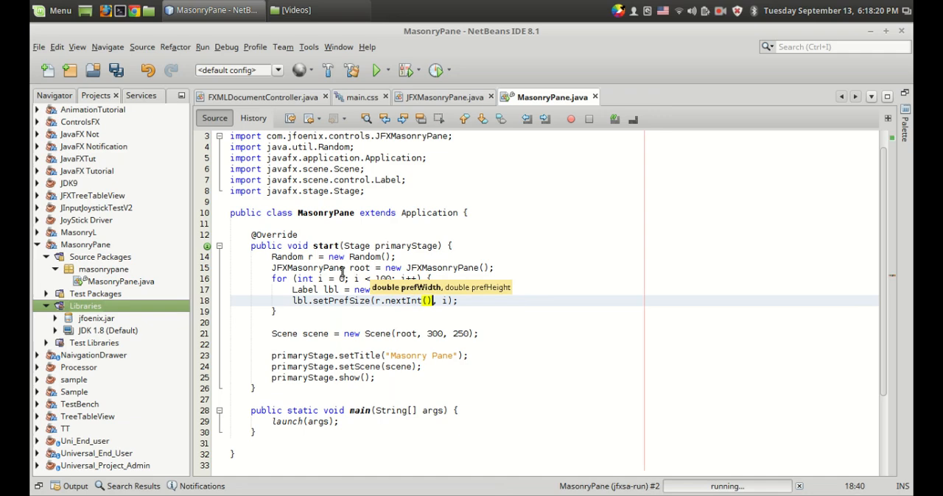
{"action": "type", "text": "200"}
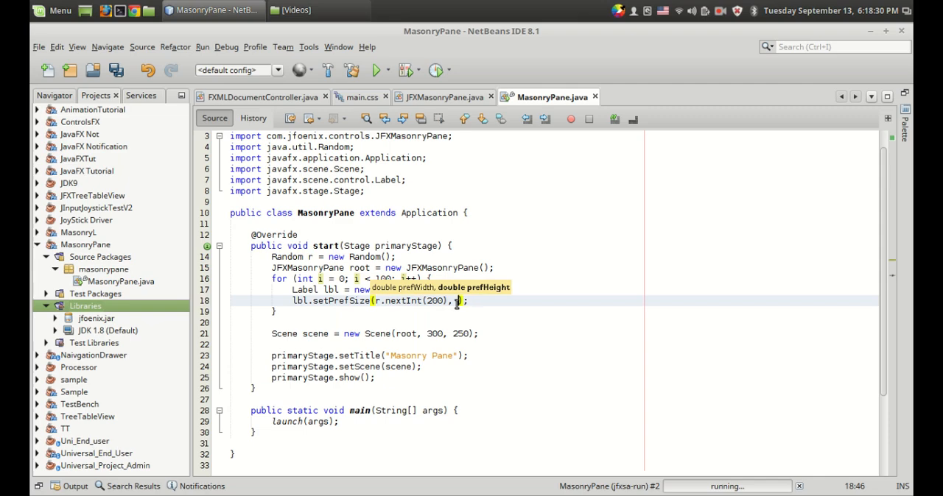
{"action": "type", "text": ".nextInt("}
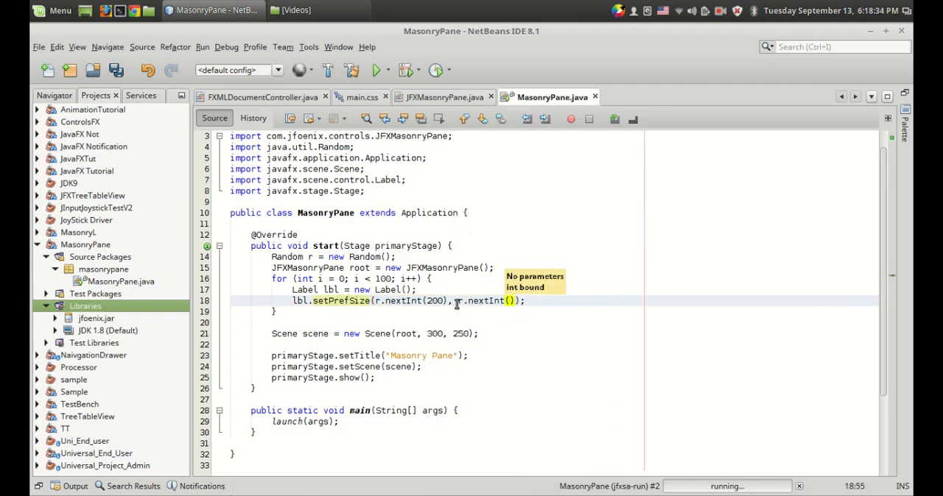
{"action": "type", "text": "200"}
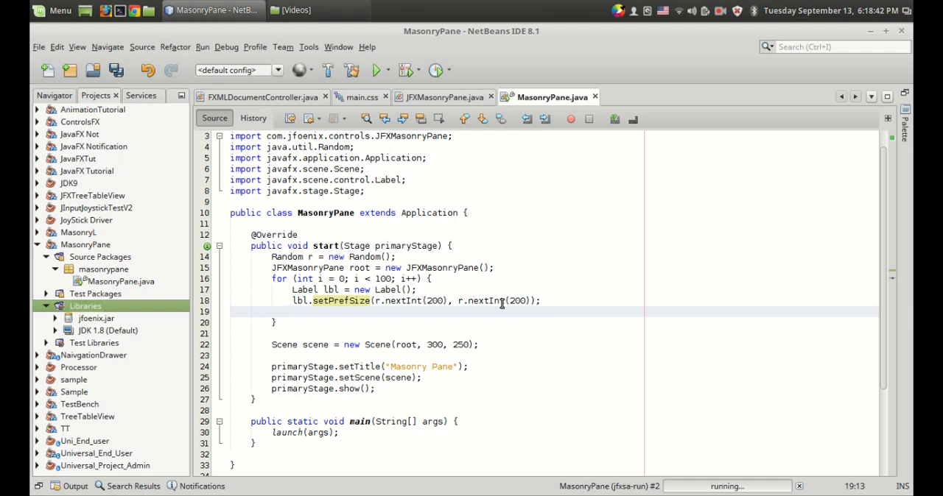
Step: Add each label to the masonry pane with root.getChildren().add(lbl)
{"action": "type", "text": "root"}
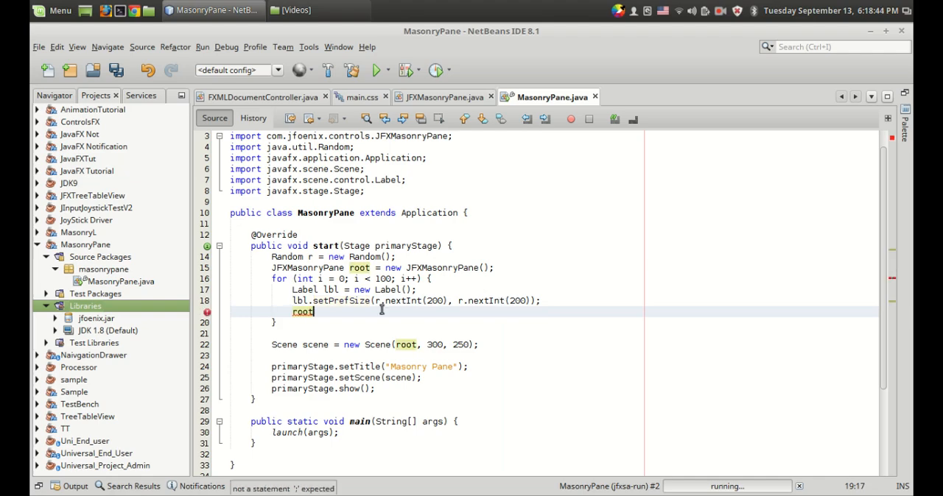
{"action": "type", "text": ".getc"}
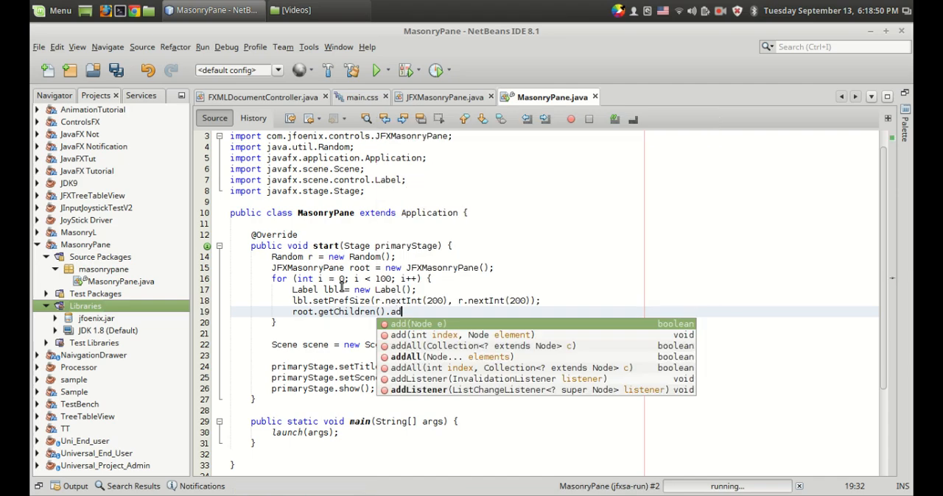
{"action": "type", "text": "d(lbl);"}
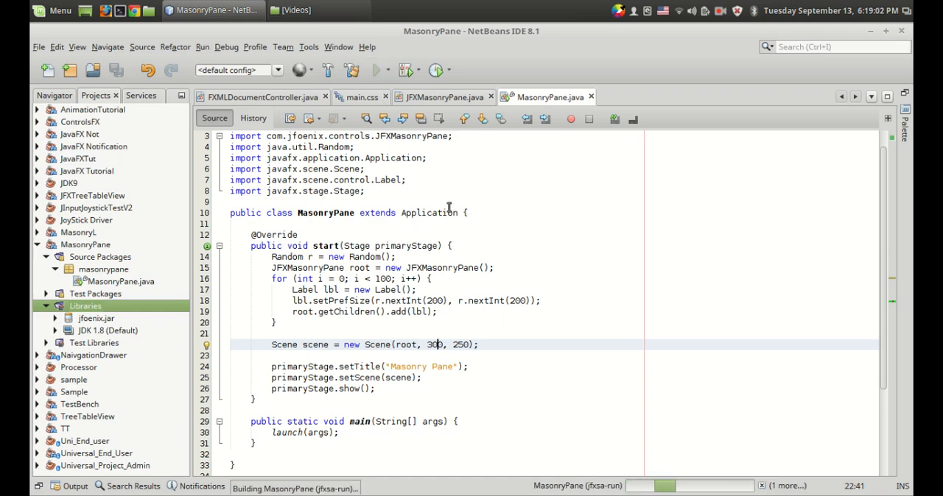
Step: Run the MasonryPane project with its Scene(root, 300, 250)
{"action": "left_click", "coordinate": [377, 70]}
{"action": "type", "text": "lbl."}
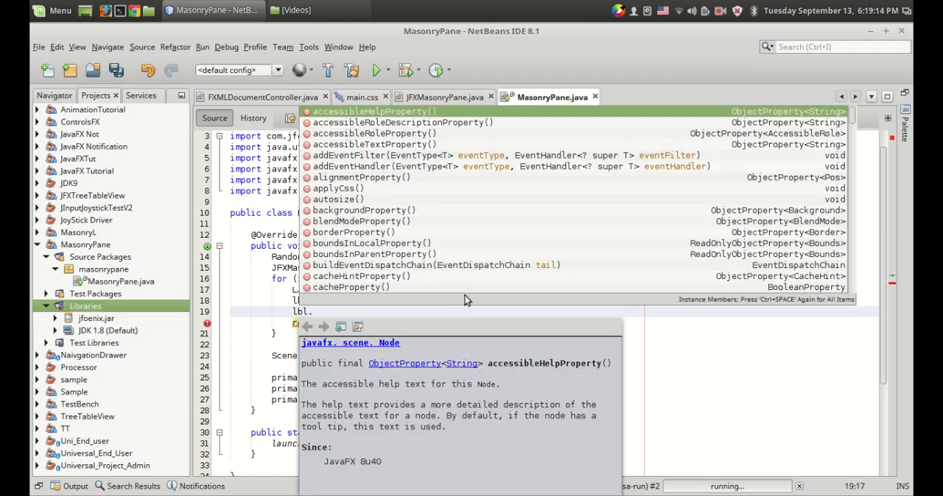
Step: Style each label with -fx-background-color:rgb( built from three r.nextInt(255) values
{"action": "type", "text": "sets"}
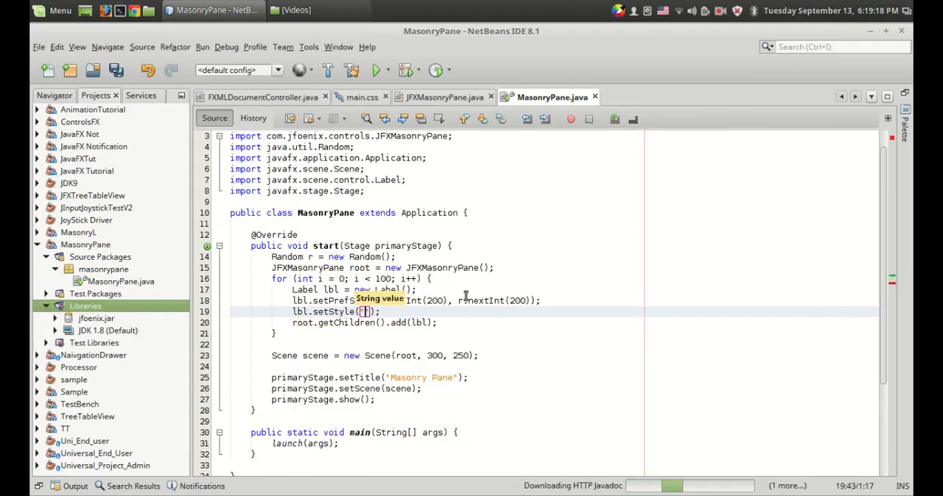
{"action": "type", "text": "-fx-background-color"}
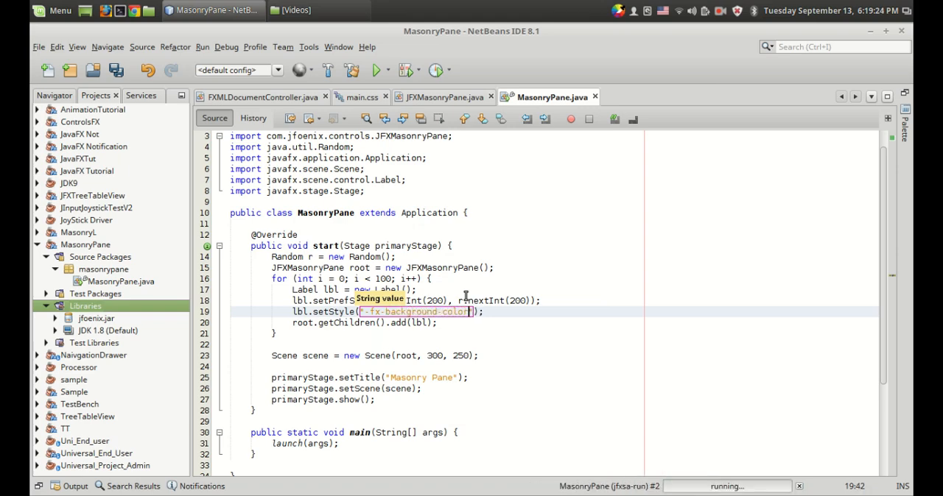
{"action": "type", "text": ":rgb"}
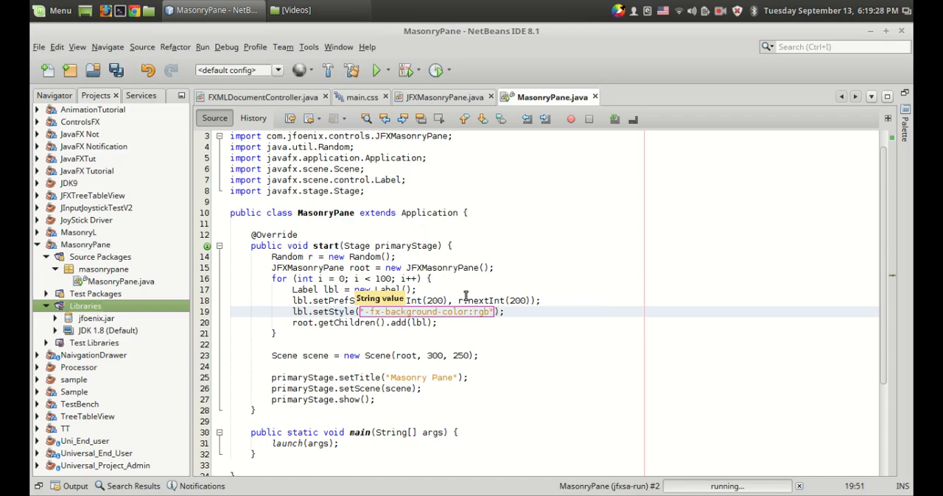
{"action": "type", "text": "\" + r.nextInt(255"}
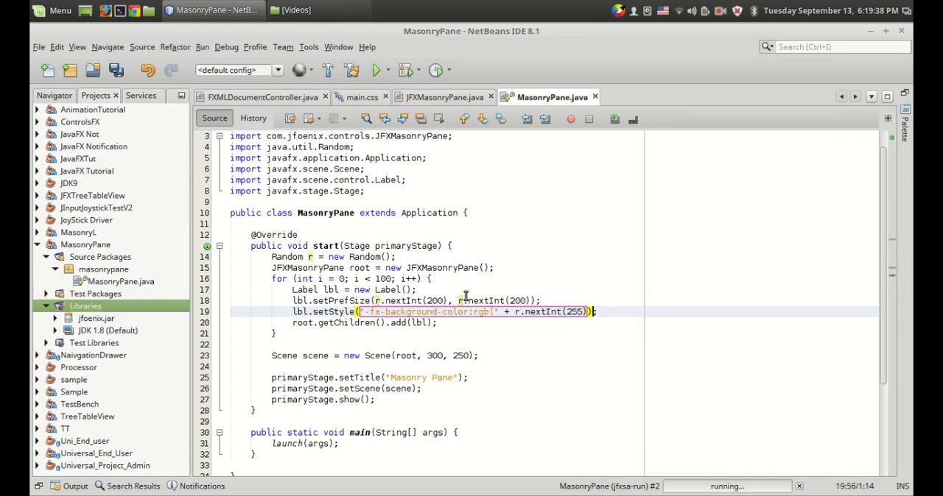
{"action": "type", "text": "+ \",\" + r.nextInt(255"}
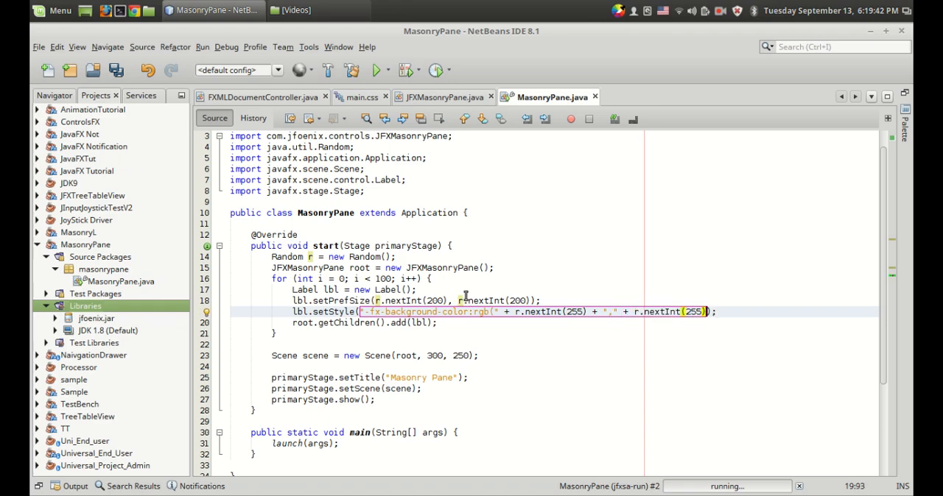
{"action": "type", "text": "+ \",\" + r.nextInt(255"}
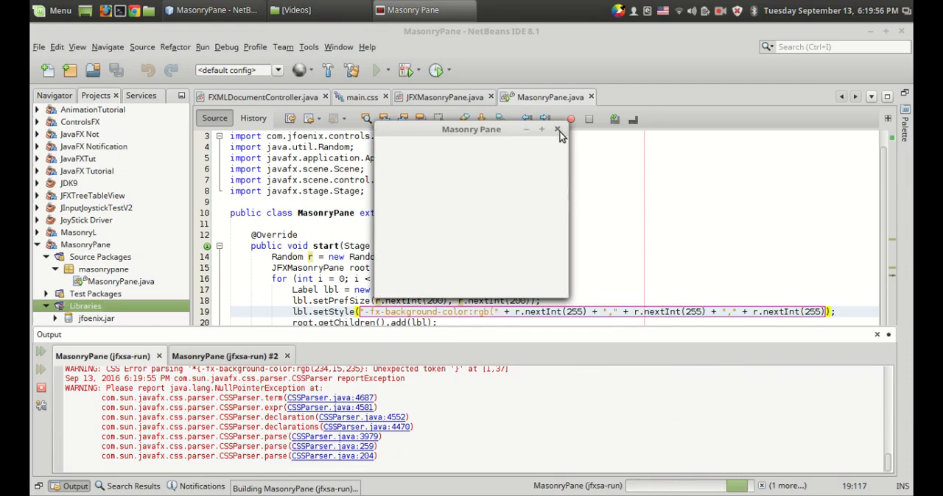
Step: Close the blank test window, rerun with the corrected rgb string, and enlarge the window so coloured tiles reflow
{"action": "left_click", "coordinate": [557, 130]}
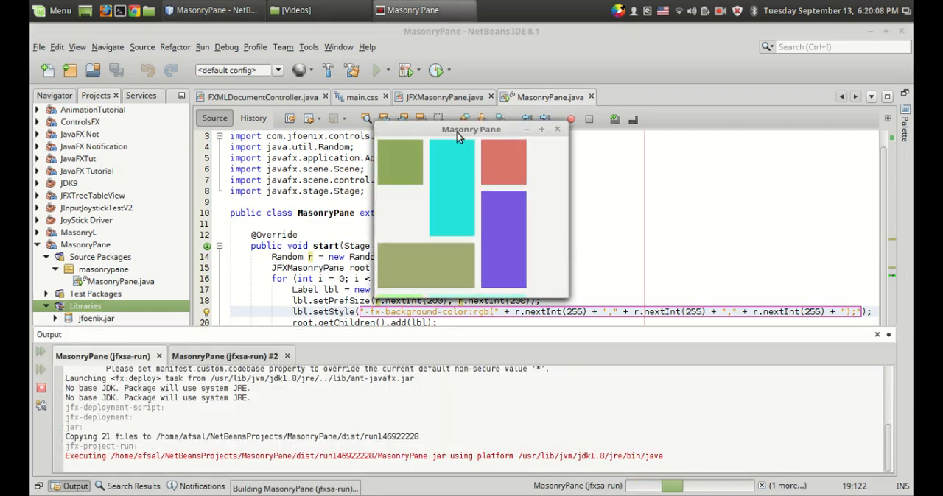
{"action": "left_click_drag", "start_coordinate": [471, 130], "coordinate": [398, 168]}
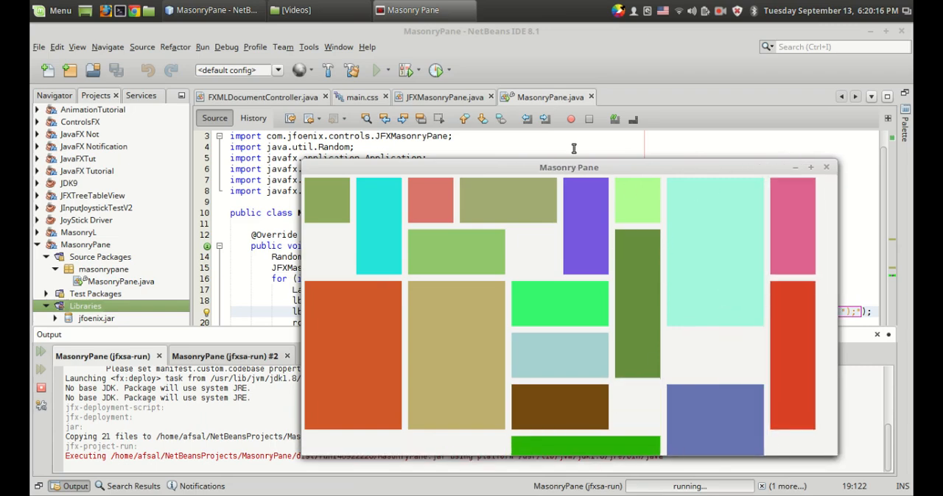
{"action": "left_click_drag", "start_coordinate": [568, 168], "coordinate": [454, 117]}
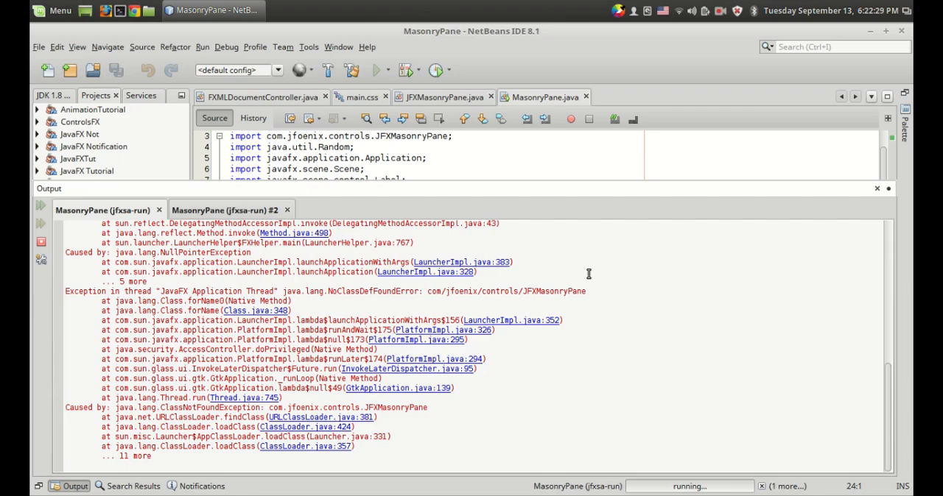
{"action": "mouse_move", "coordinate": [613, 307]}
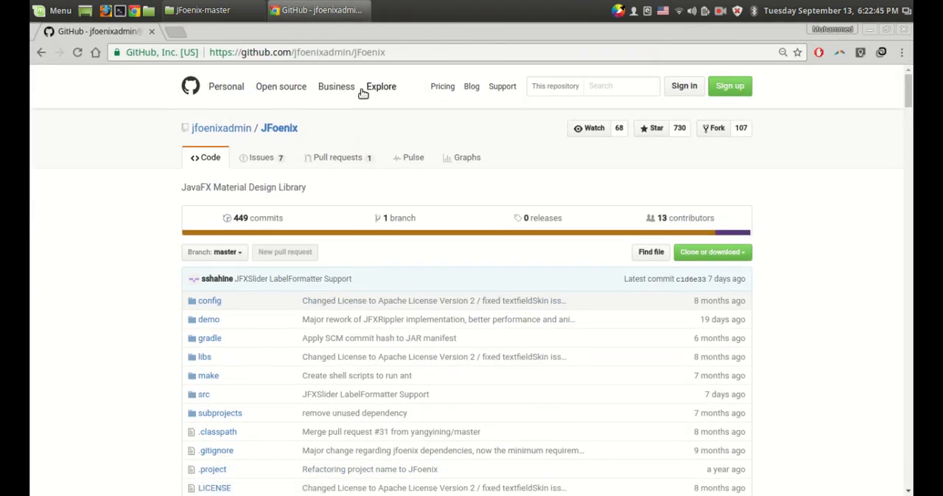
Step: Scroll to the JFoenix README Build section, then switch to the JFoenix-master folder window
{"action": "scroll", "scroll_direction": "down", "scroll_amount": 3}
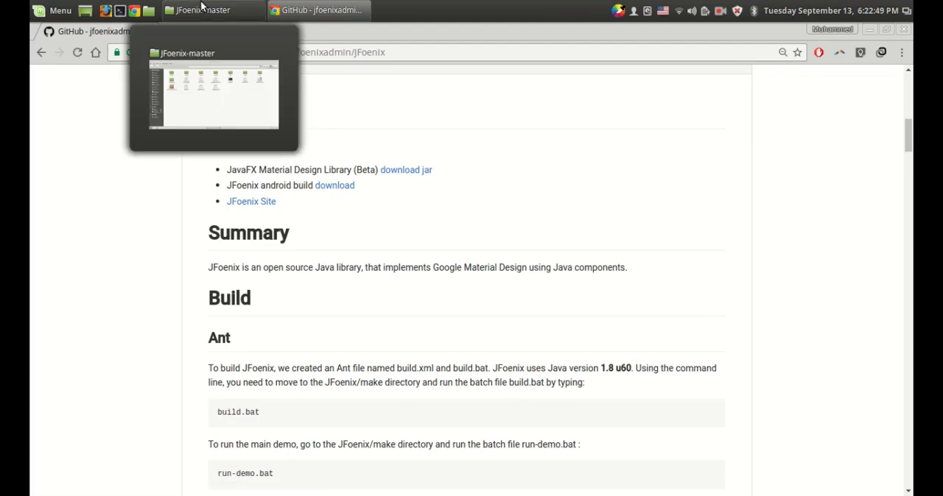
{"action": "left_click", "coordinate": [212, 9]}
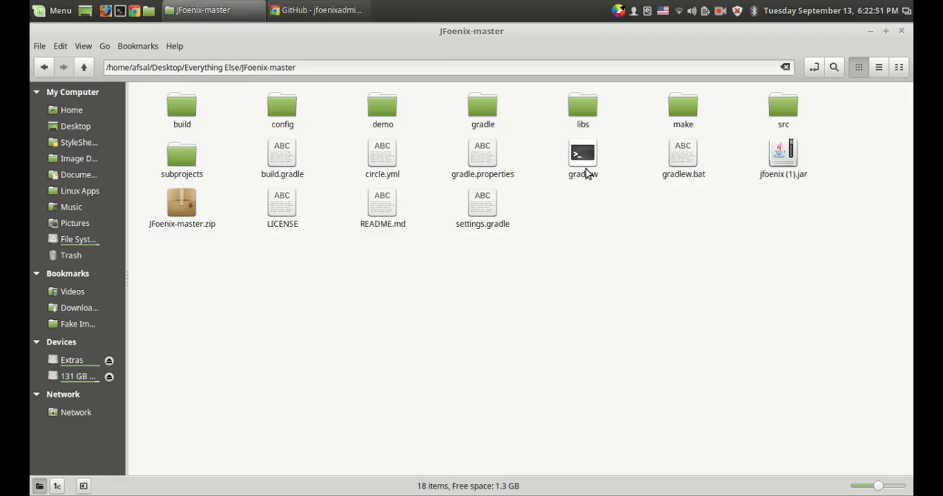
Step: Browse the JFoenix-master folder contents, then return to the GitHub Gradle instructions
{"action": "left_click", "coordinate": [584, 154]}
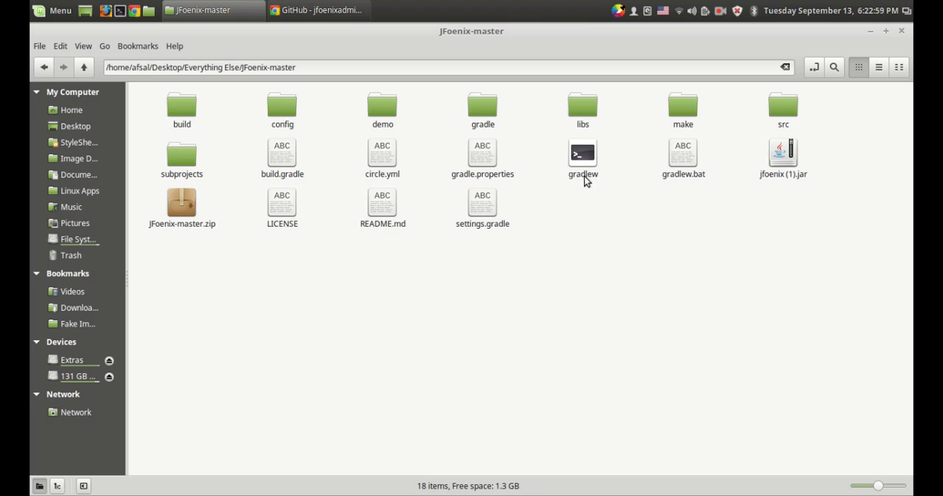
{"action": "mouse_move", "coordinate": [318, 9]}
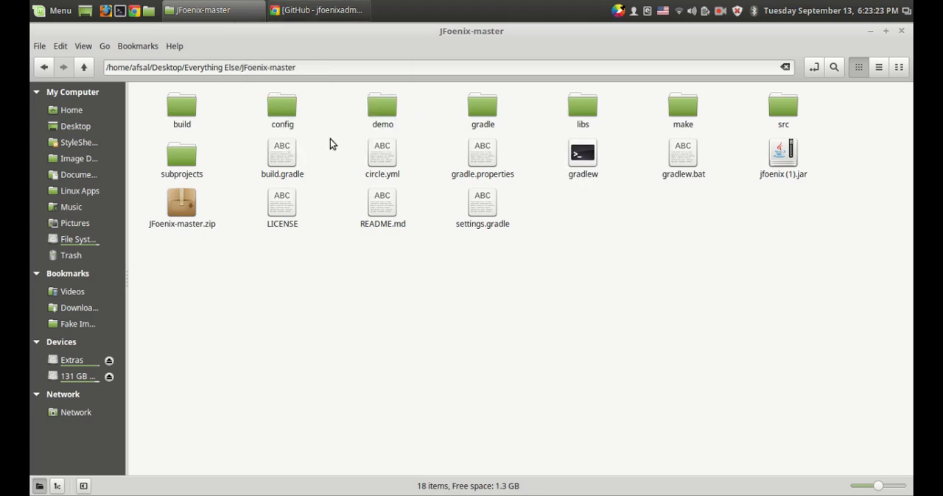
{"action": "left_click", "coordinate": [318, 9]}
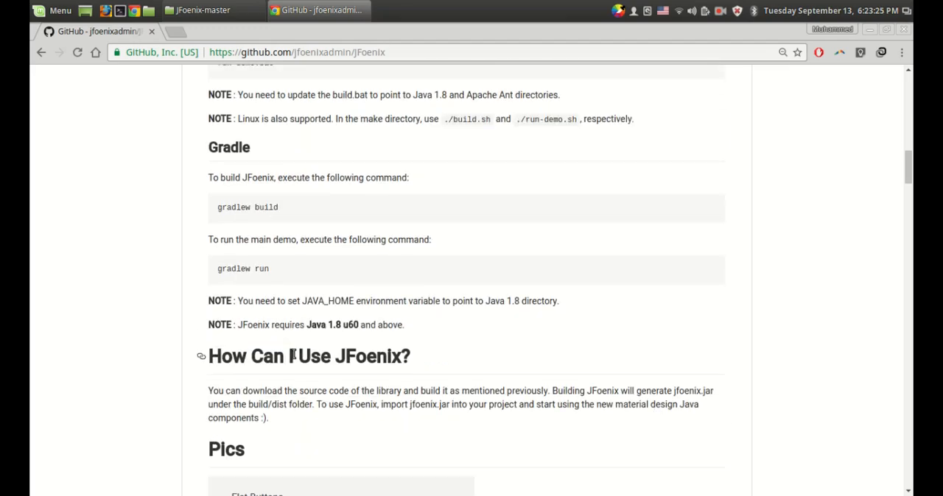
Step: Select the 'gradlew build' command, then open JFoenix-master/build/dist in the file manager
{"action": "double_click", "coordinate": [248, 206]}
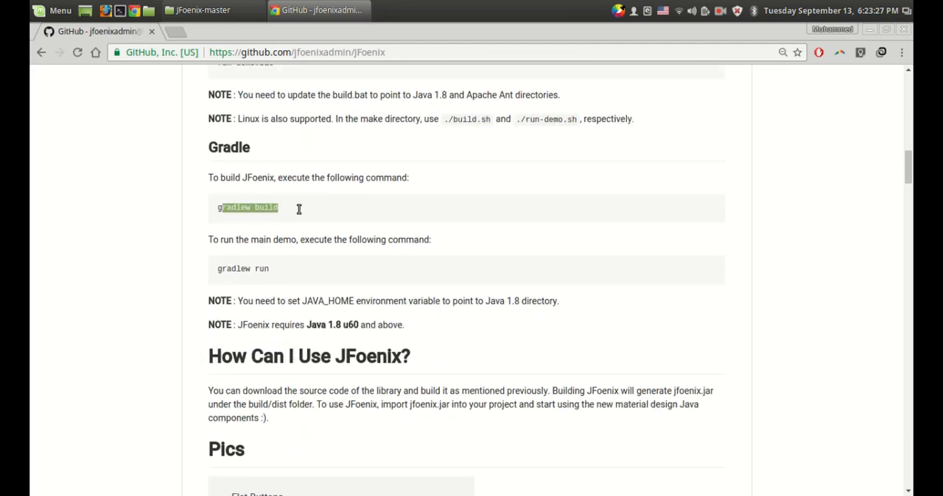
{"action": "left_click", "coordinate": [203, 9]}
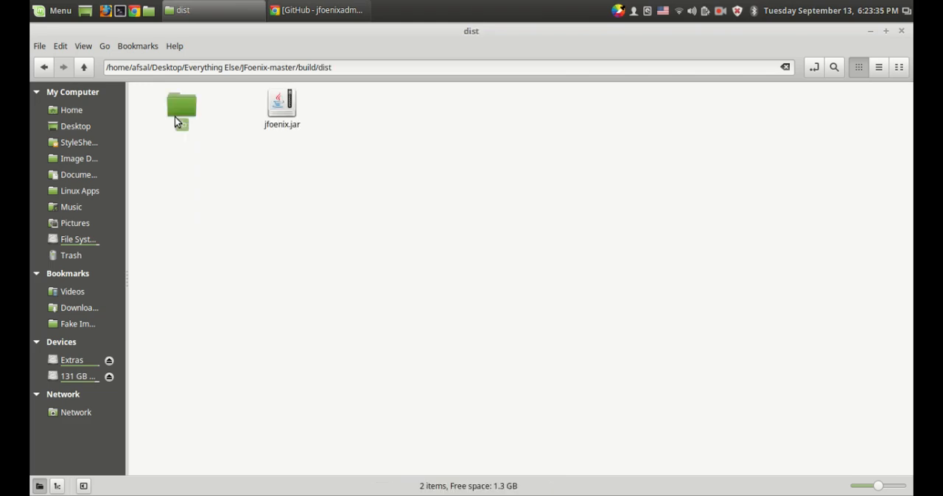
Step: Select the built jfoenix.jar (1.8 MB) in the build/dist folder
{"action": "left_click", "coordinate": [283, 106]}
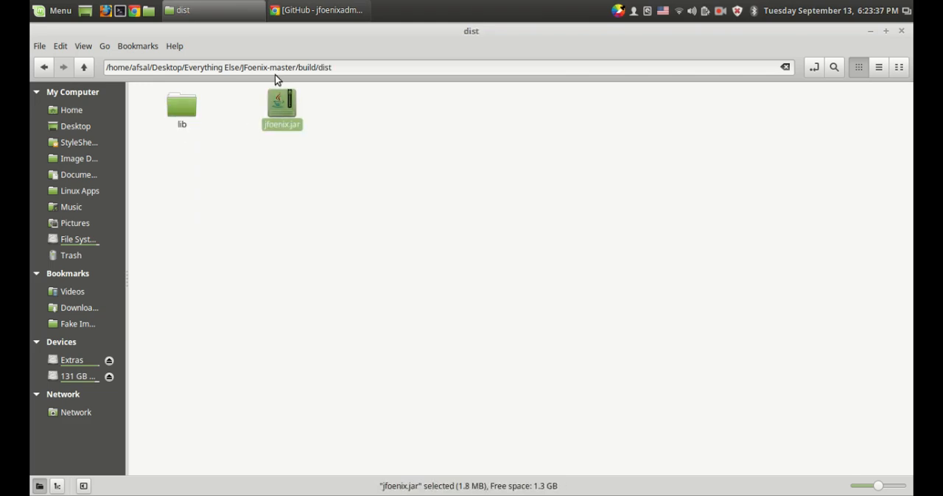
{"action": "mouse_move", "coordinate": [321, 121]}
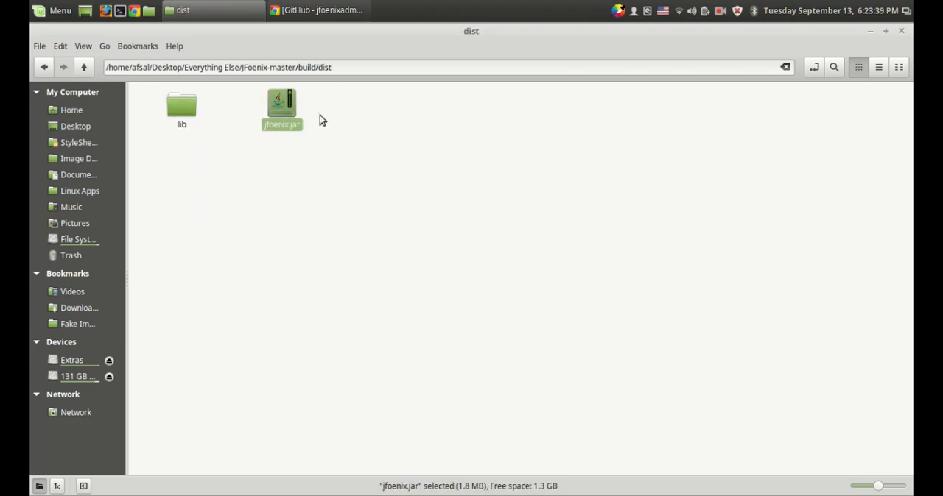